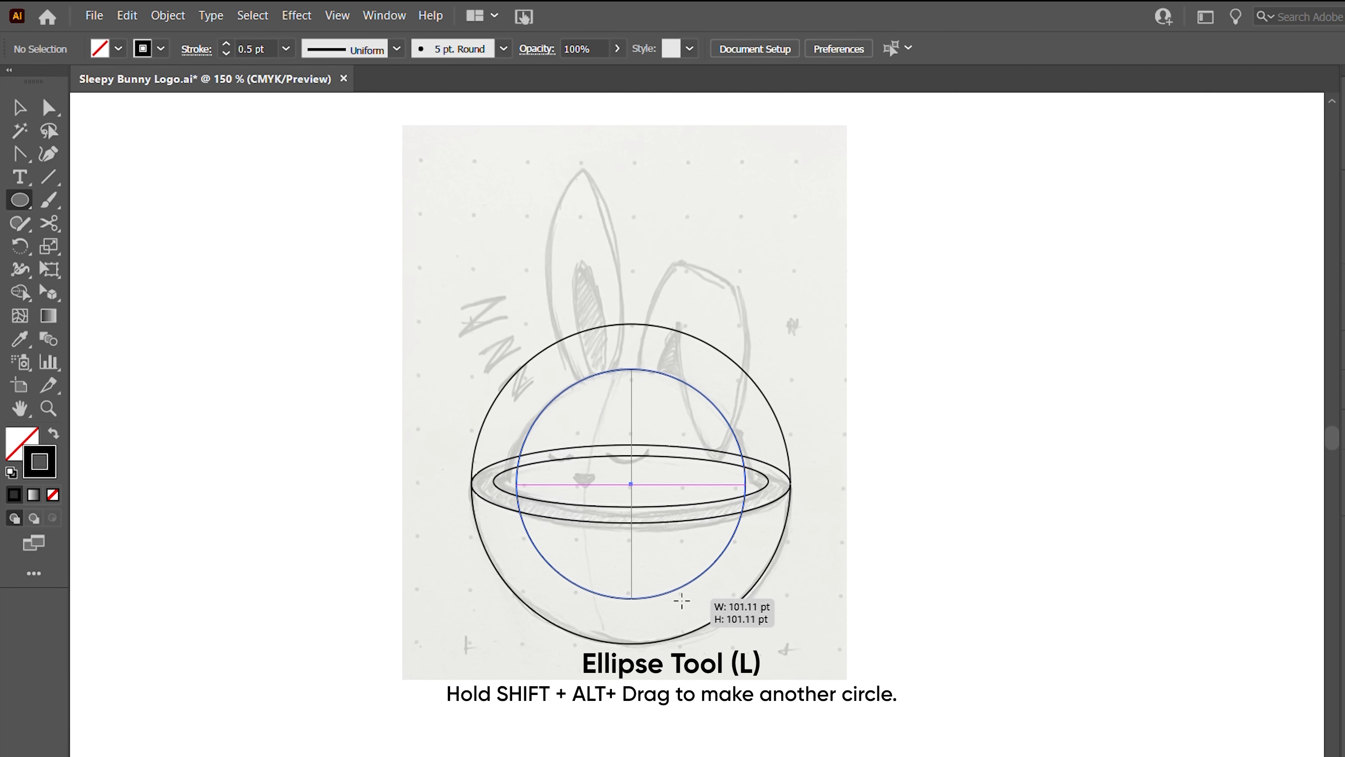
Place the smaller head circle inside the bowl outline with the Ellipse tool
left_click(19, 153)
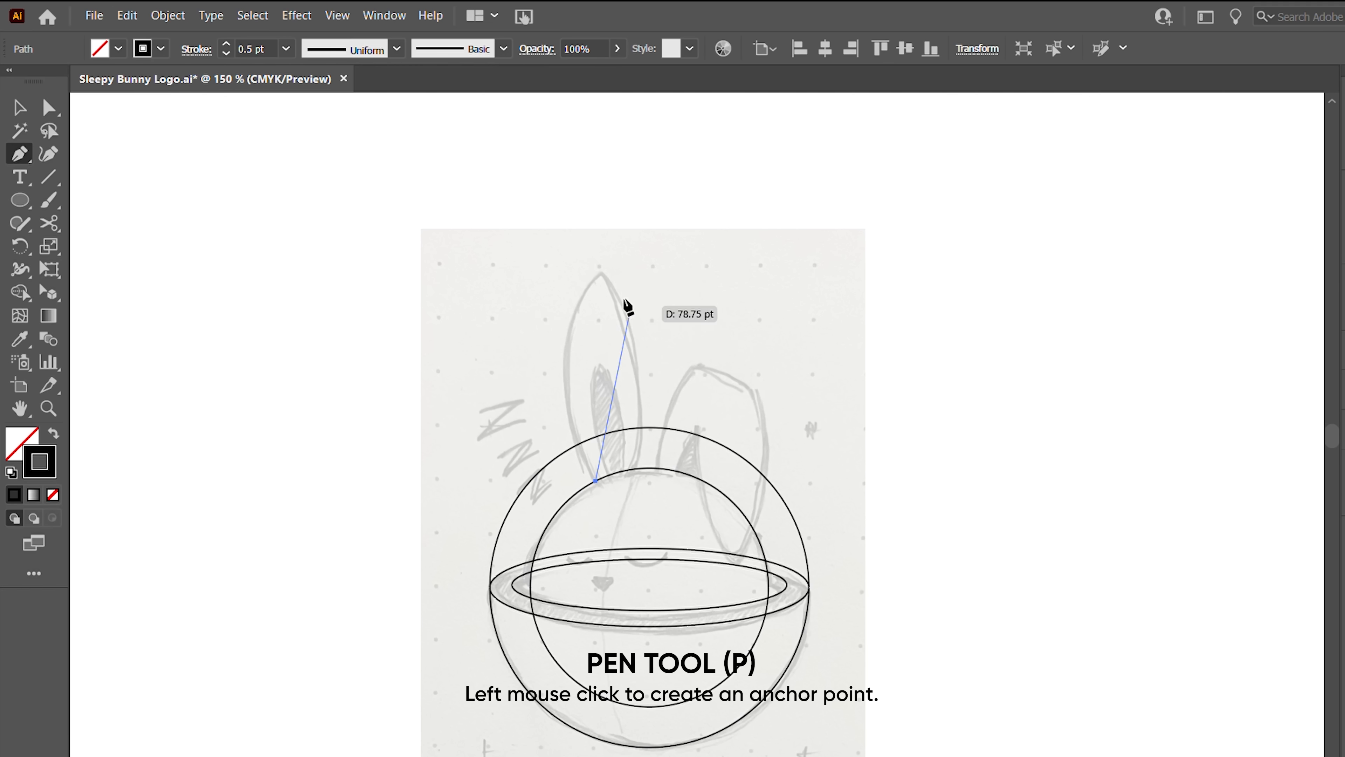
Trace the ear outline from tip to head circle and anchor the curve at the rim with the Pen tool
left_click(629, 470)
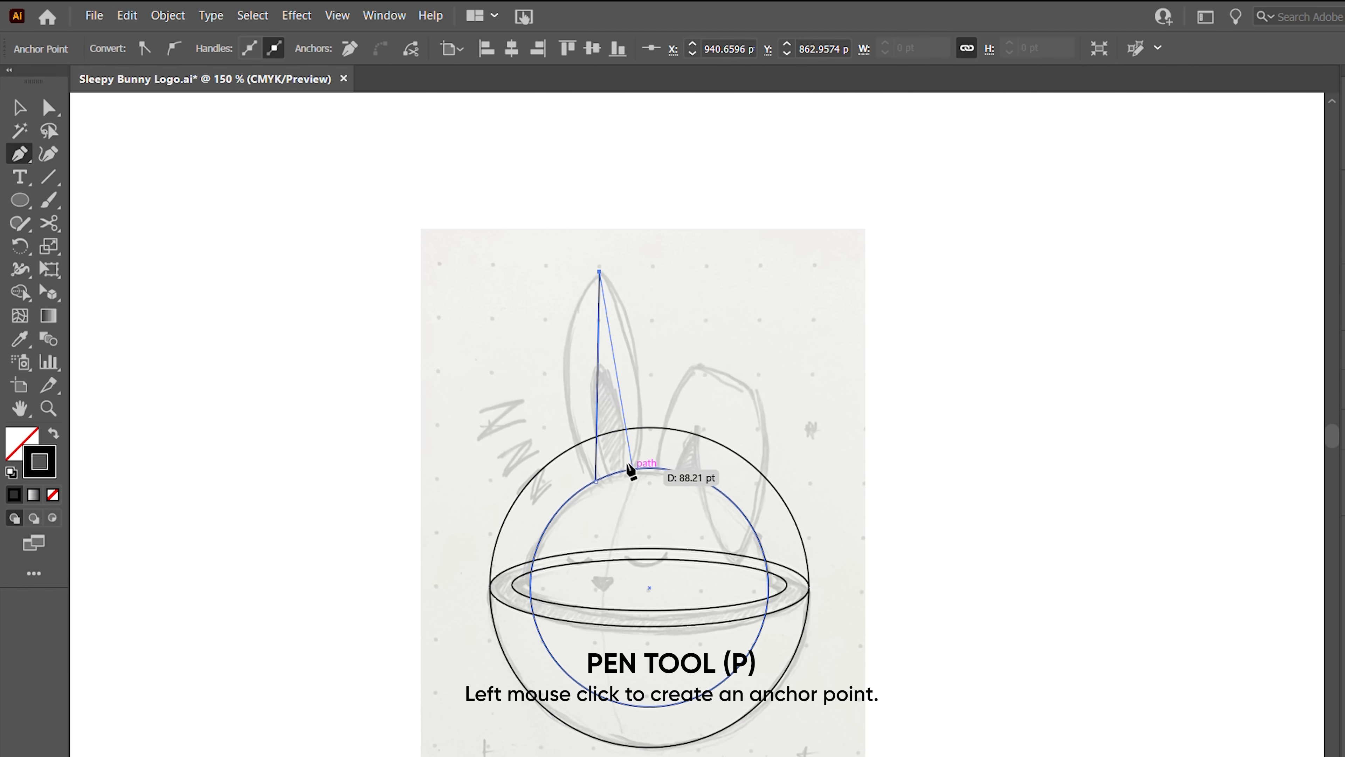
left_click(599, 481)
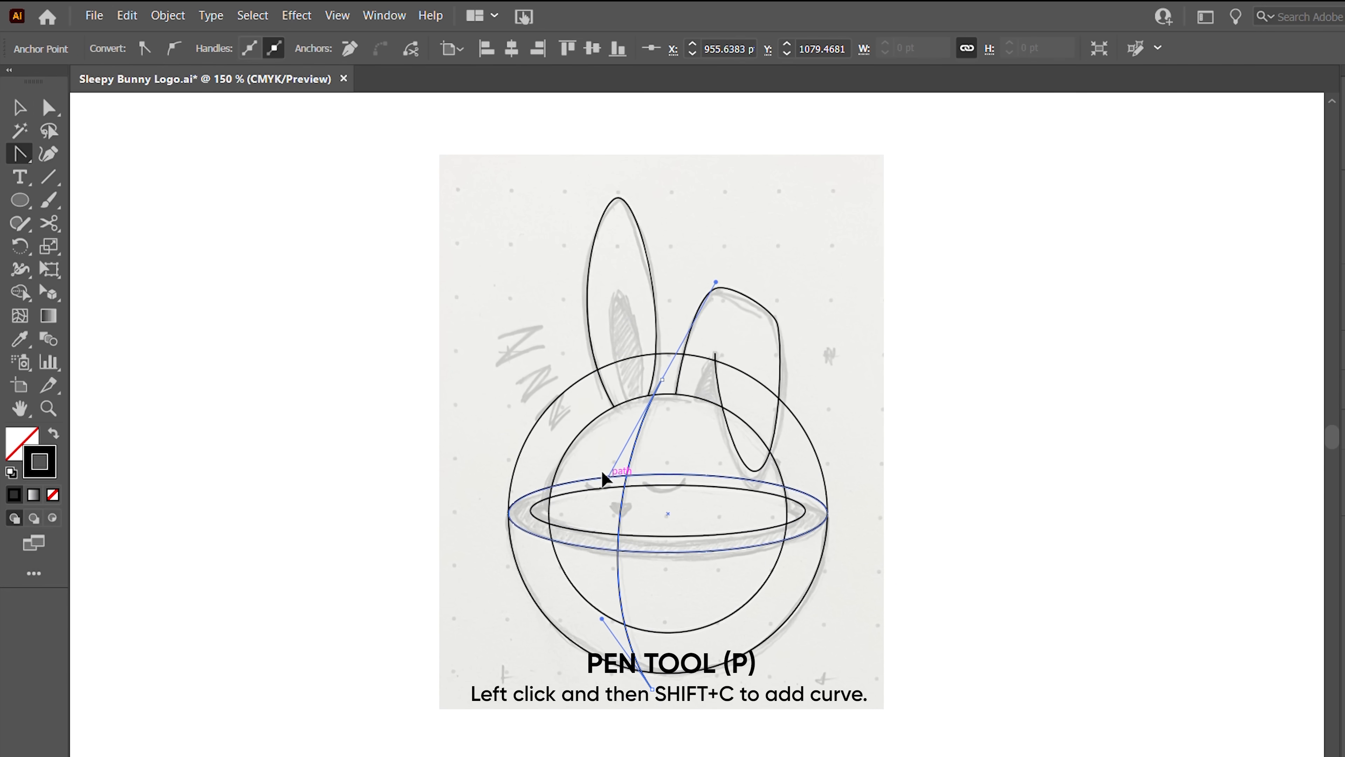
left_click(49, 107)
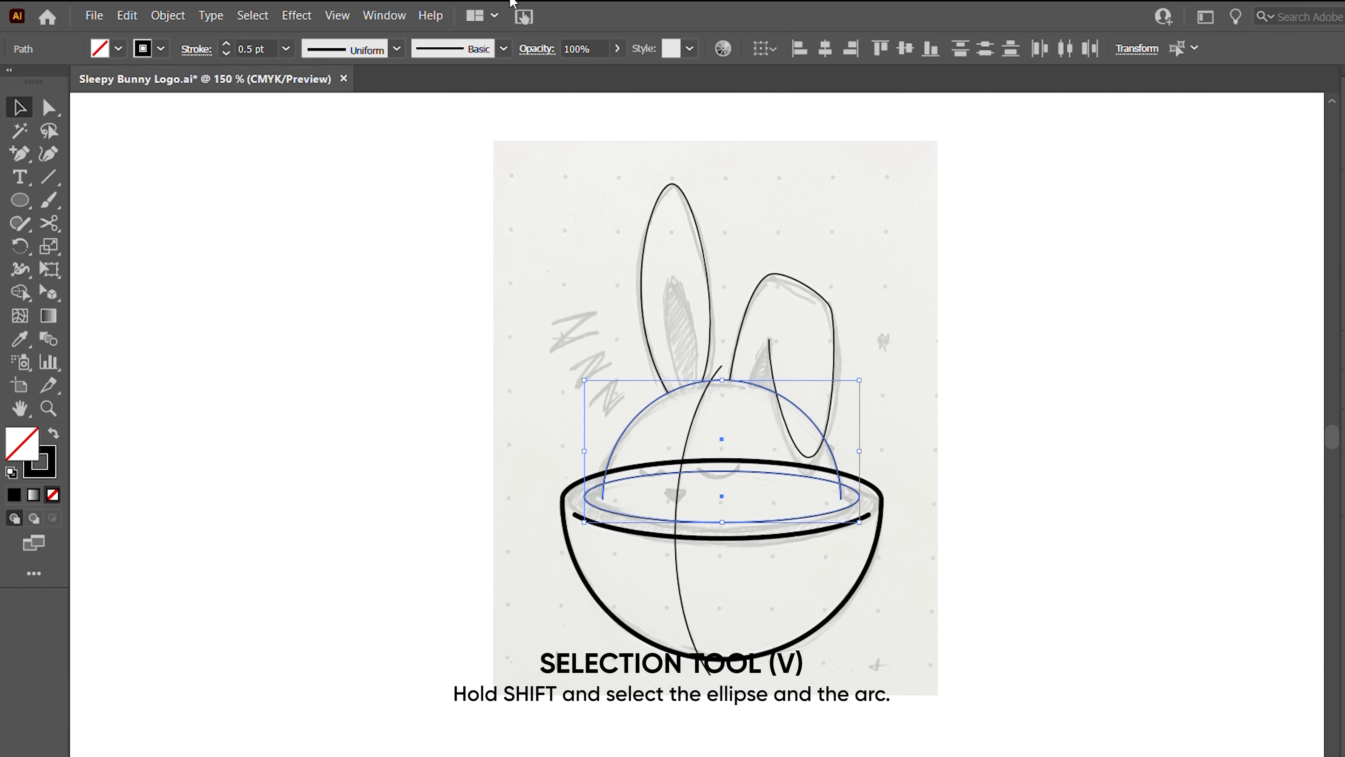
Shift-select the rim ellipse together with the head arc for merging
left_click(19, 293)
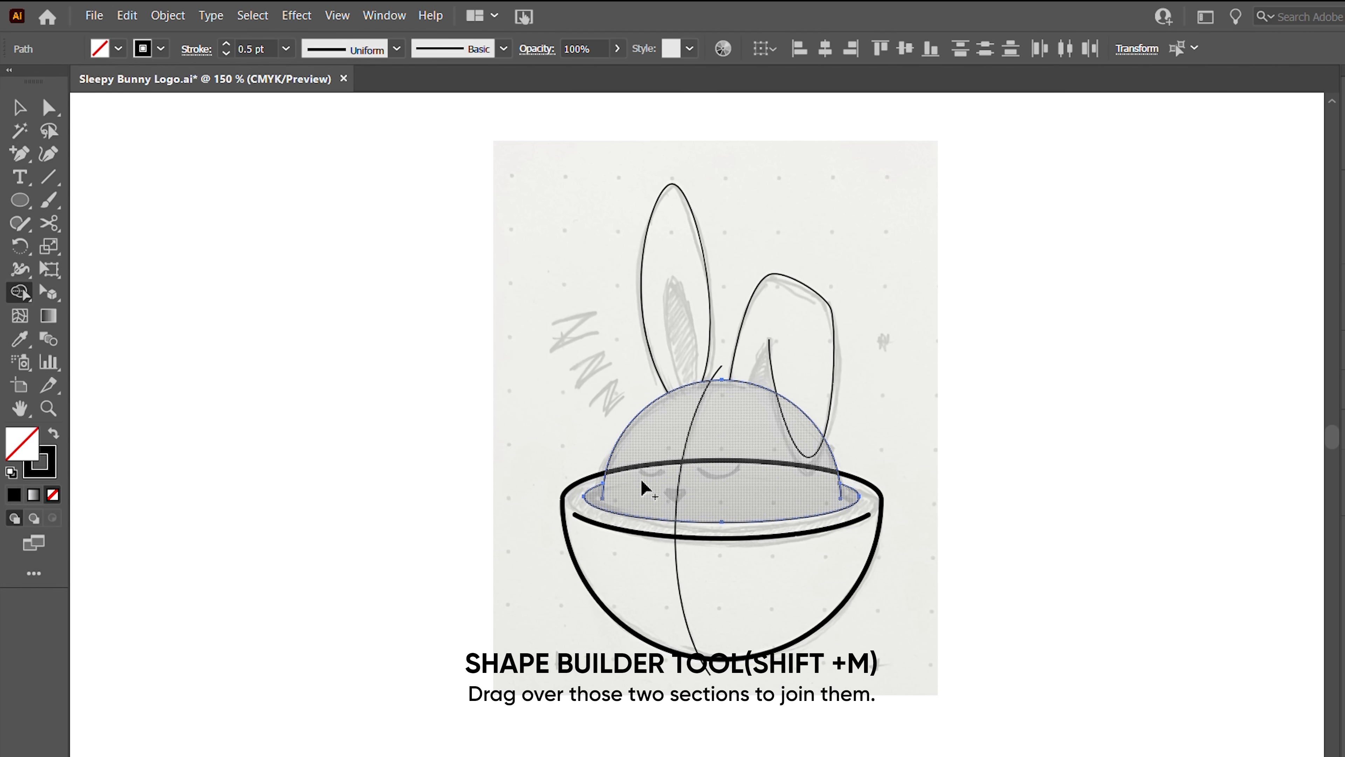
mouse_move(830, 490)
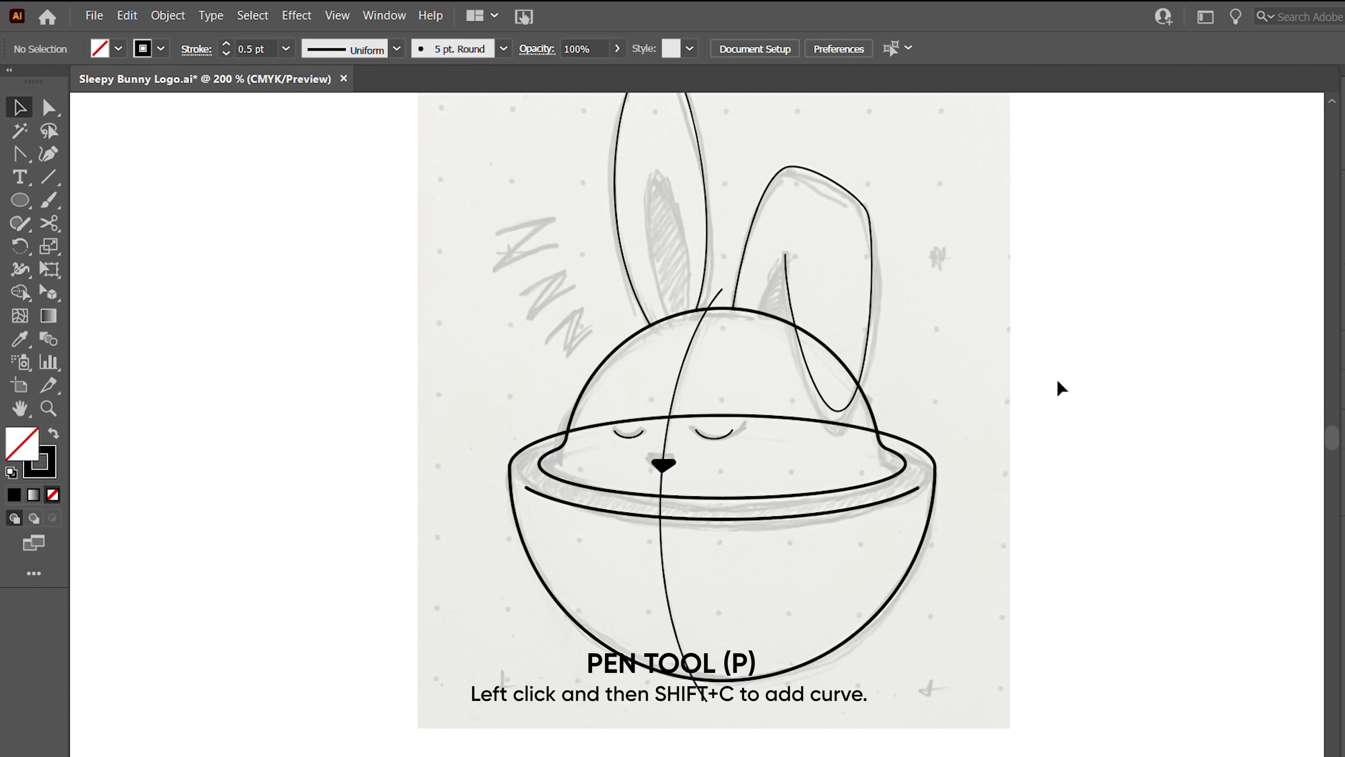
Apply the default white fill and black stroke (D) to the selected shapes
key("d")
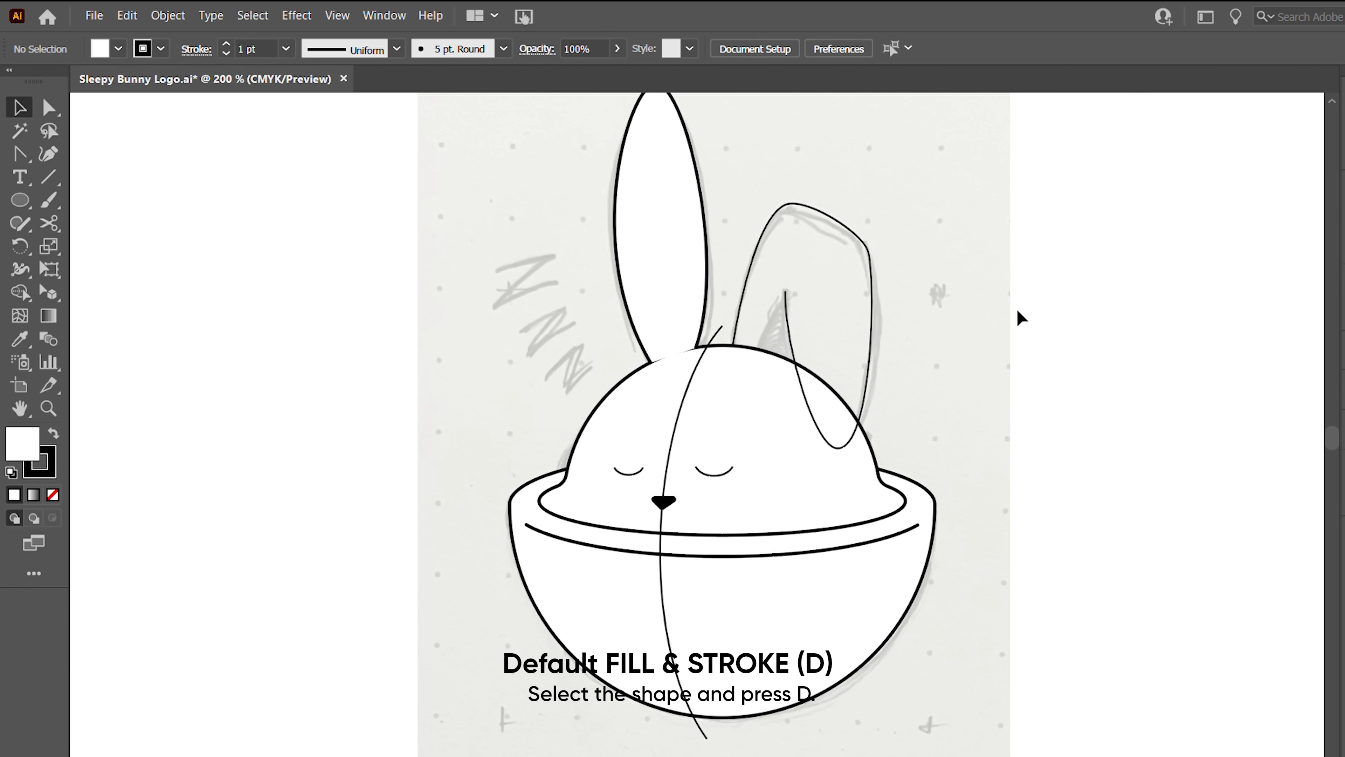